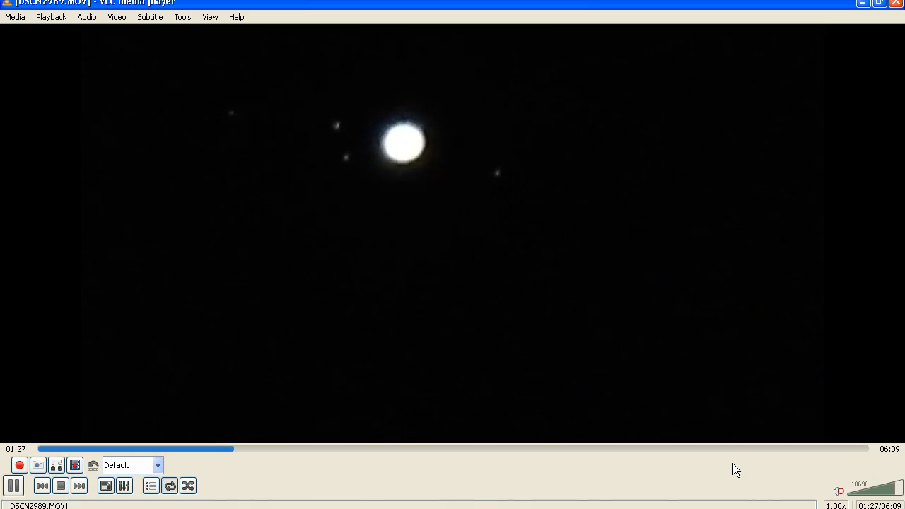
Step: Jump DSCN2989.MOV playback forward from 1:27 to about 2:15 on the seek bar
{"action": "left_click", "coordinate": [383, 449]}
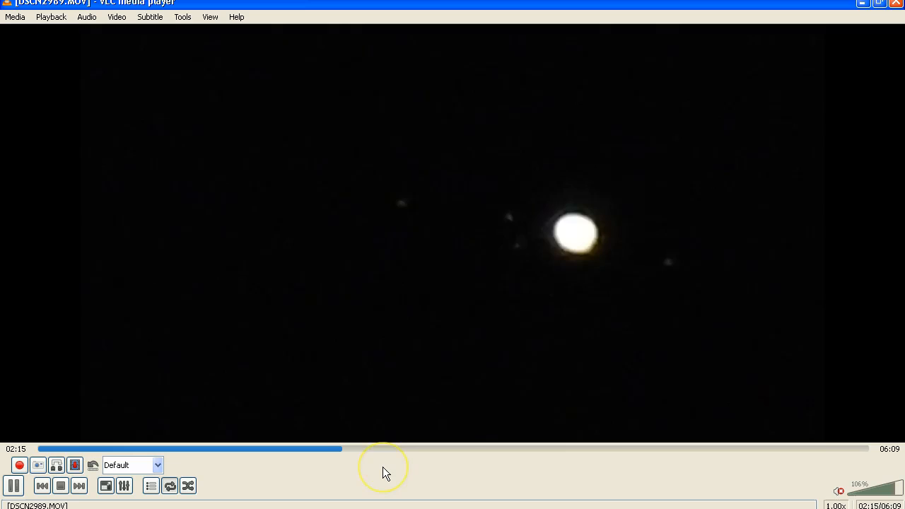